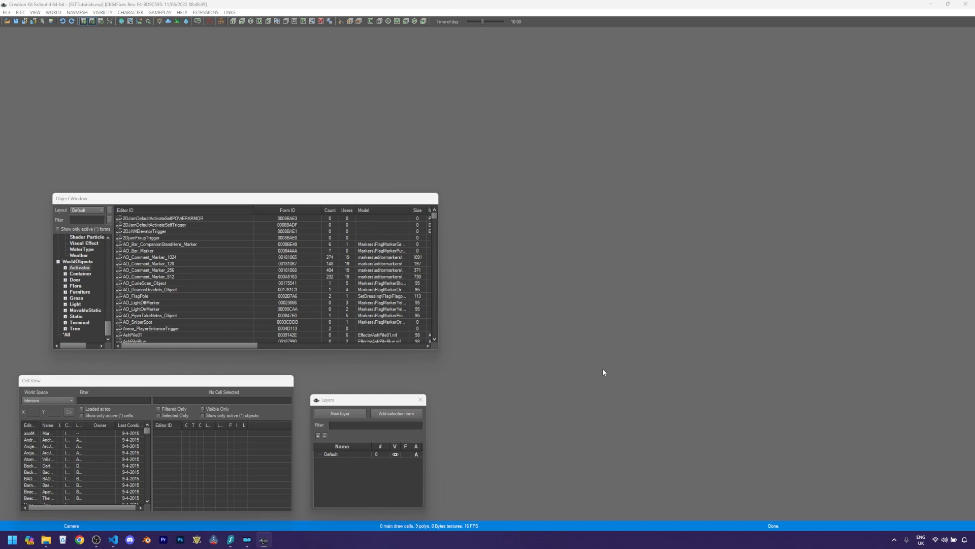
mouse_move(307, 312)
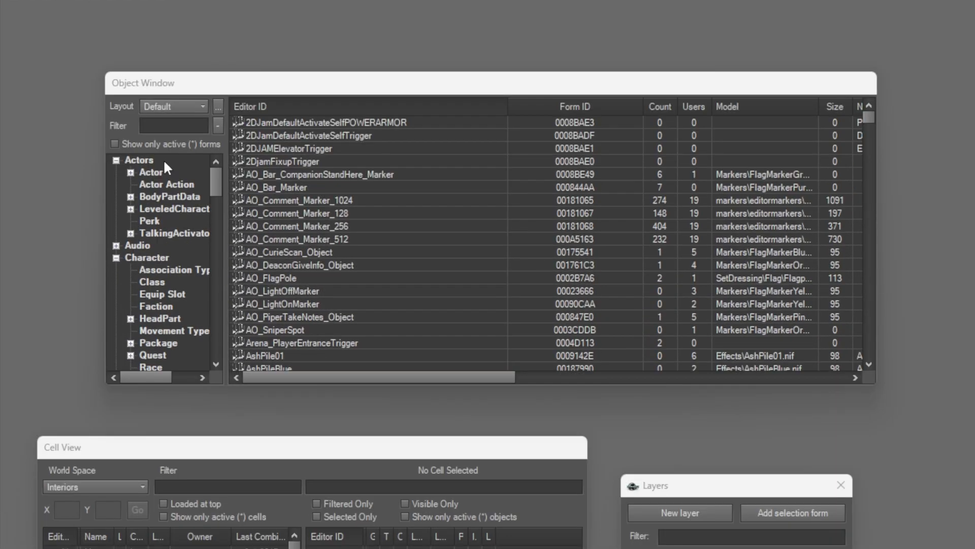
Step: Browse the Object Window tree past Actors down to Items and list all Weapon forms
left_click(150, 171)
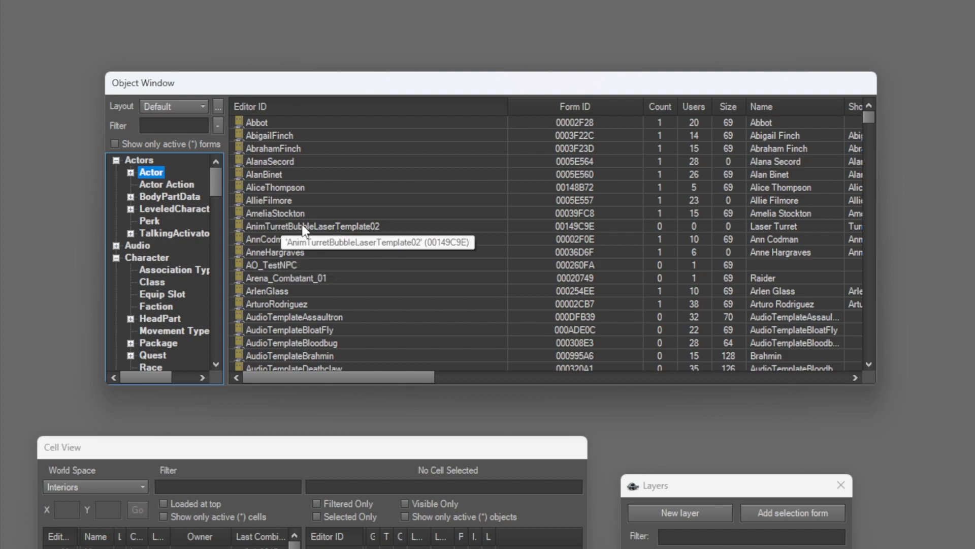
left_click(130, 172)
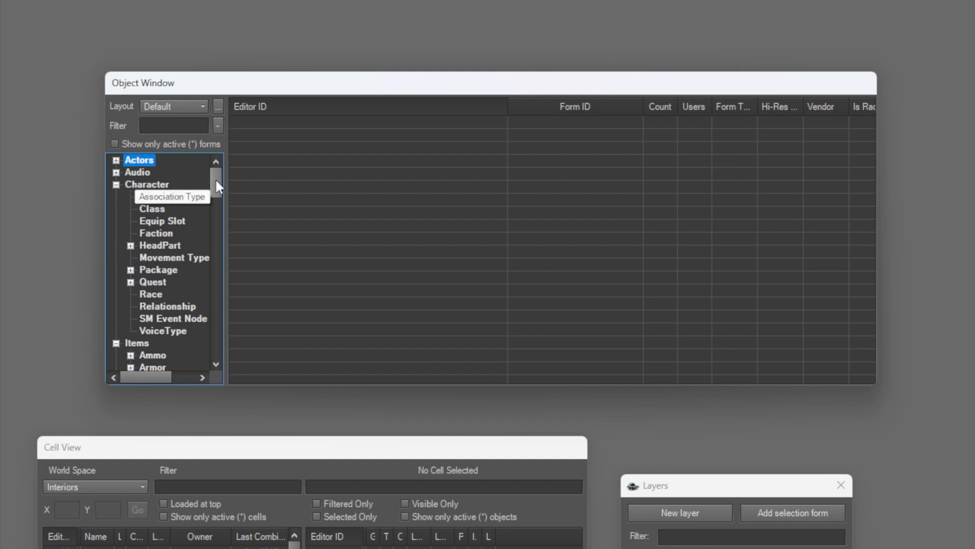
scroll("down", 3)
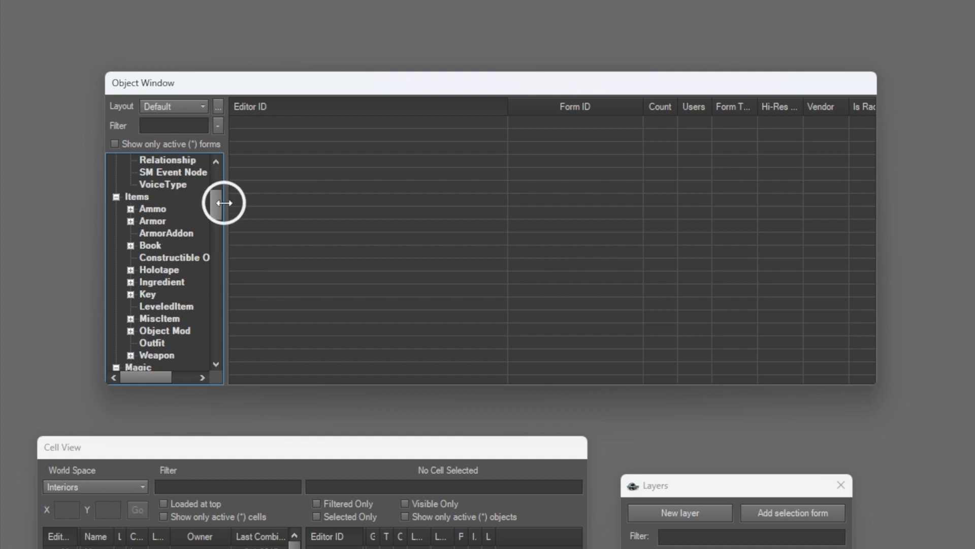
left_click(156, 356)
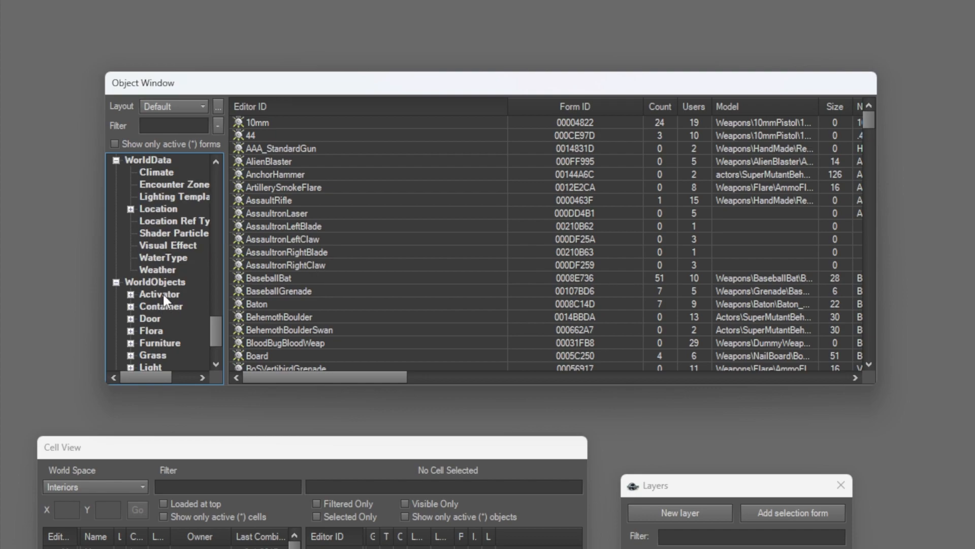
mouse_move(152, 300)
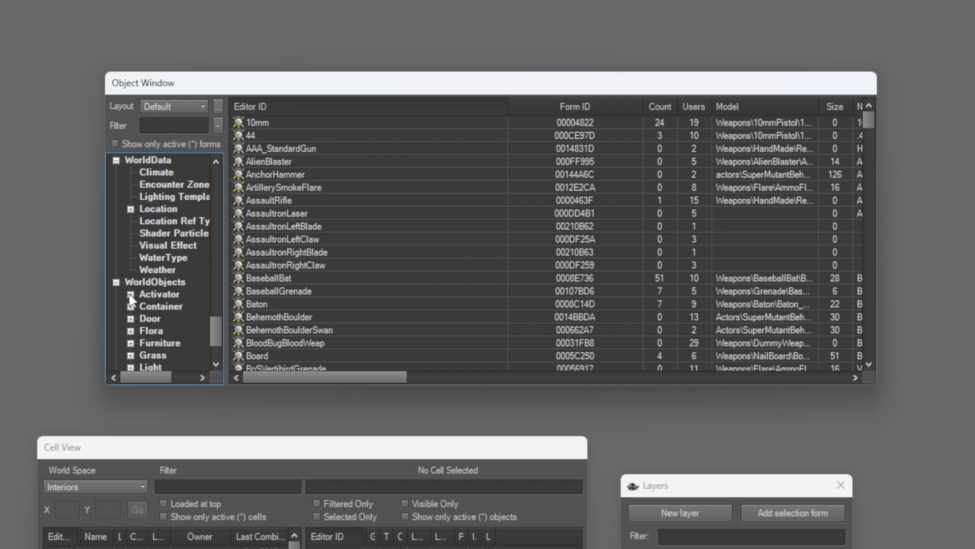
scroll("down", 3)
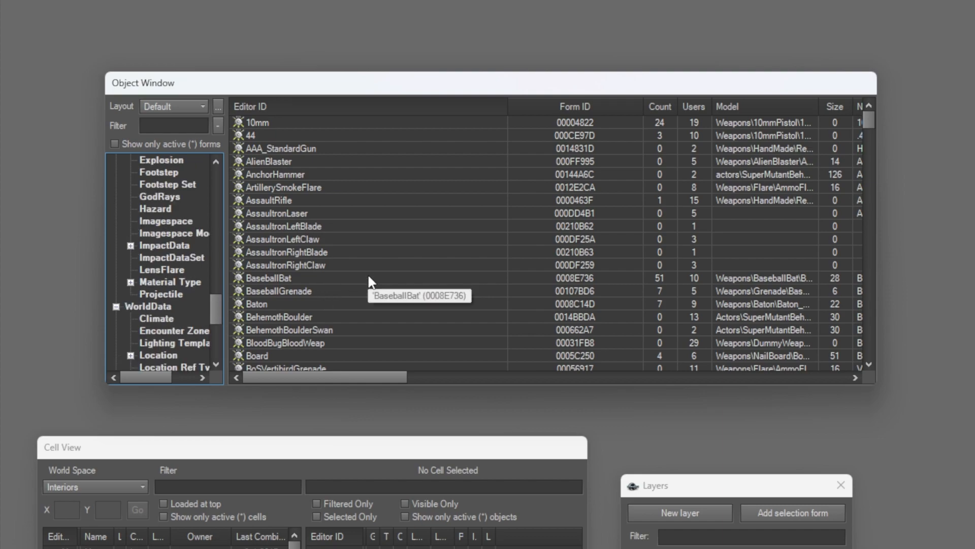
Step: Scroll the weapons list down to the Fatman entry
scroll("down", 3)
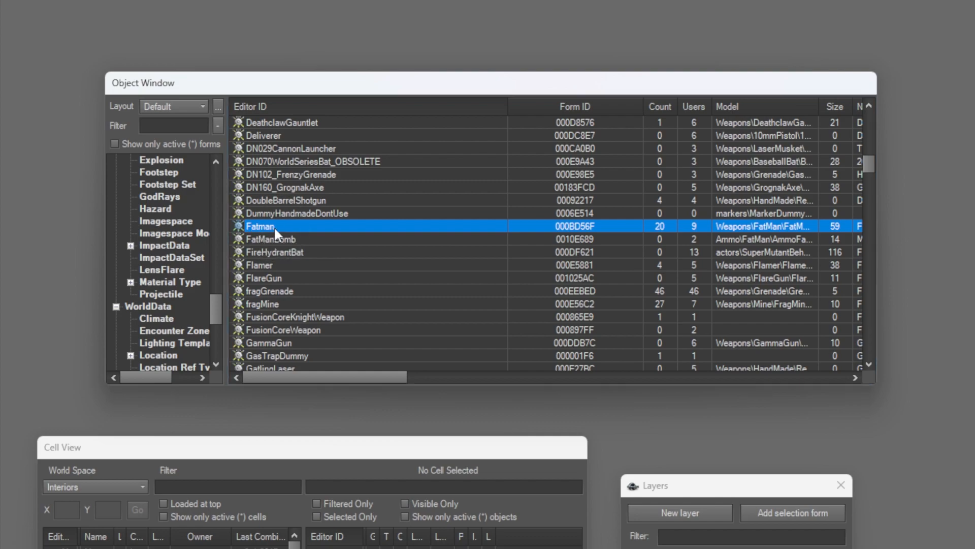
mouse_move(297, 247)
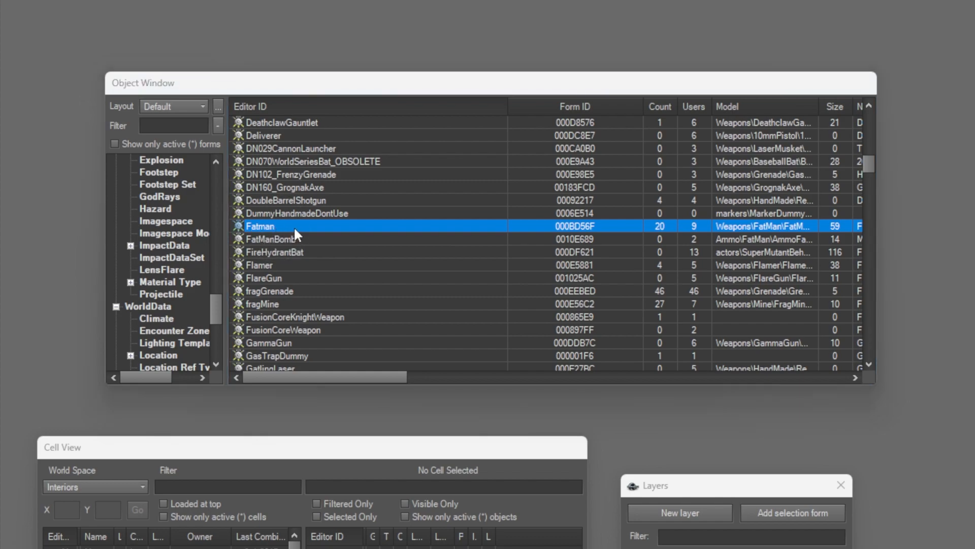
mouse_move(455, 243)
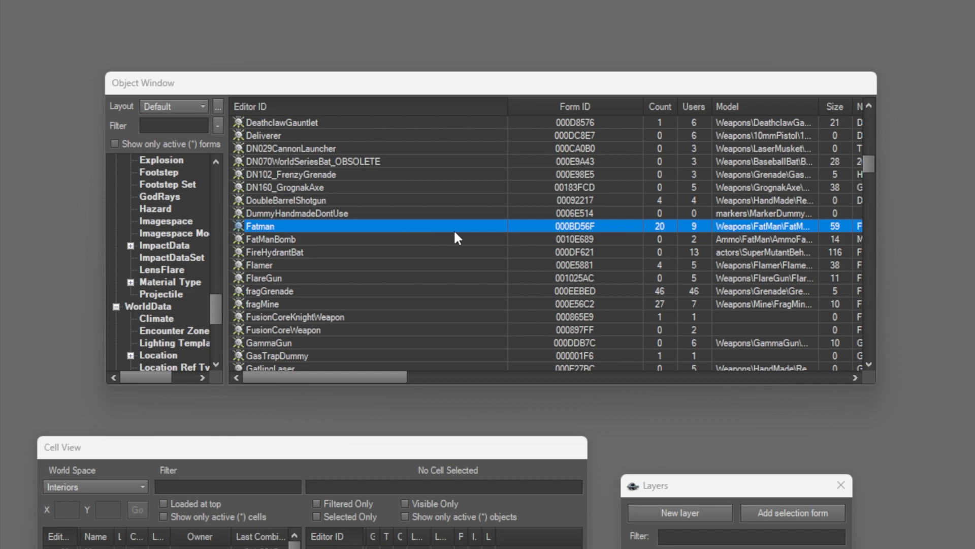
double_click(259, 226)
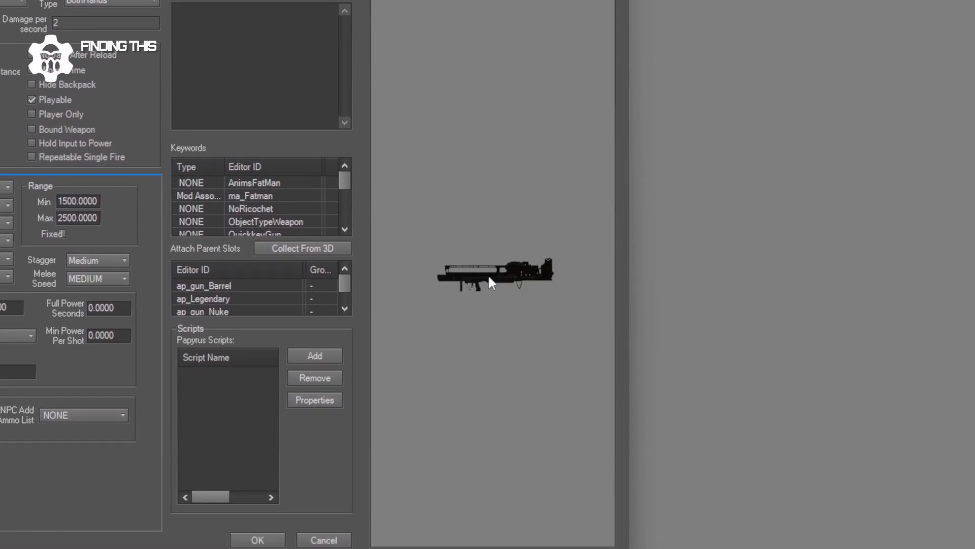
left_click_drag(492, 283, 557, 347)
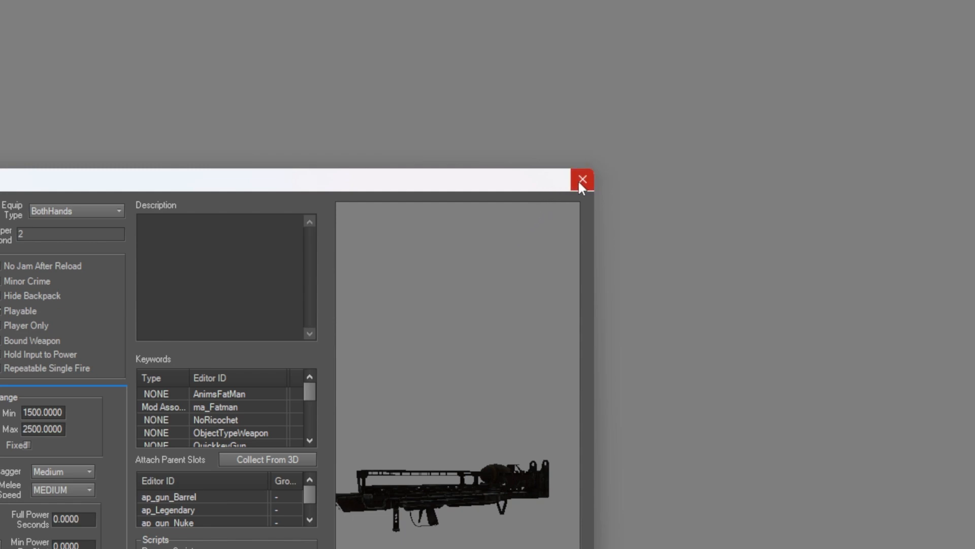
left_click(584, 180)
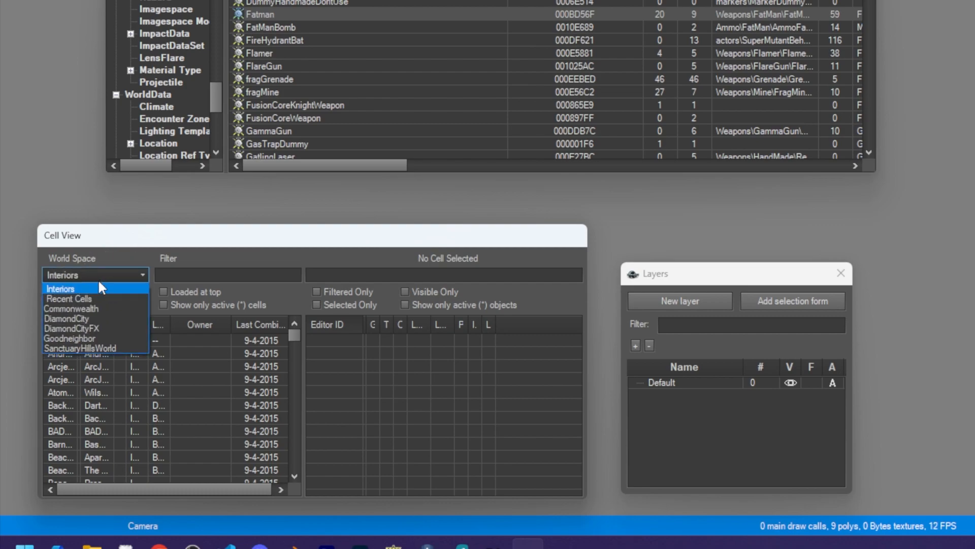
mouse_move(96, 296)
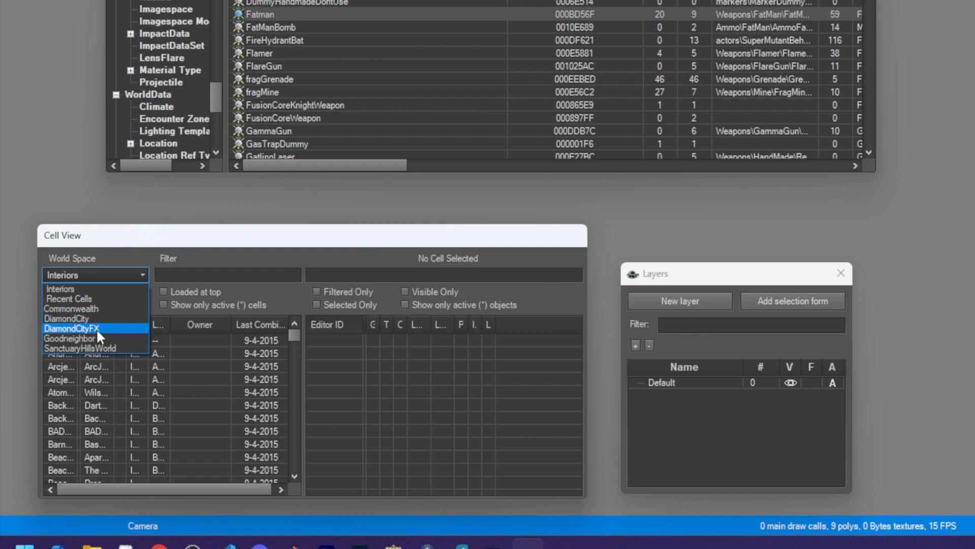
mouse_move(78, 343)
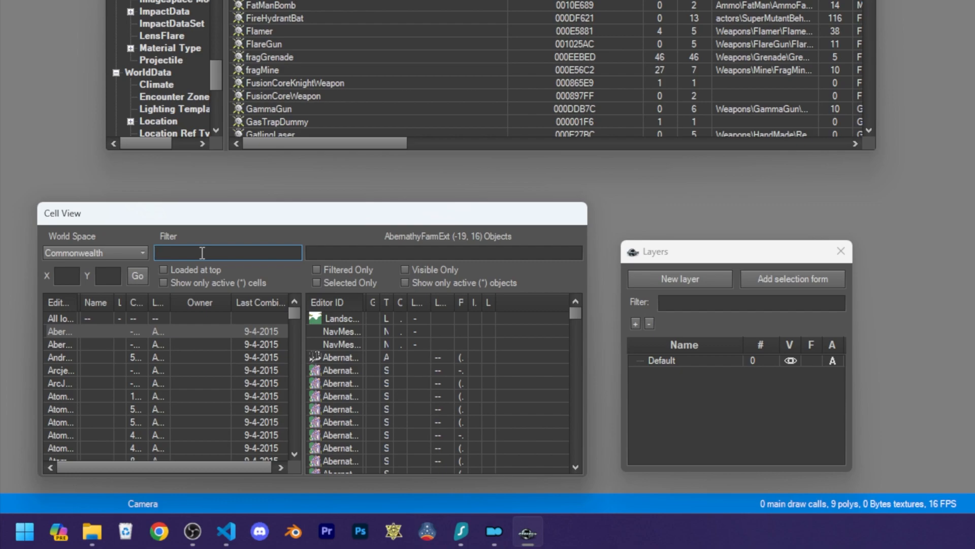
Step: Filter the Commonwealth cell list with 'sanctu' to reach SanctuaryExt
type("sanctu")
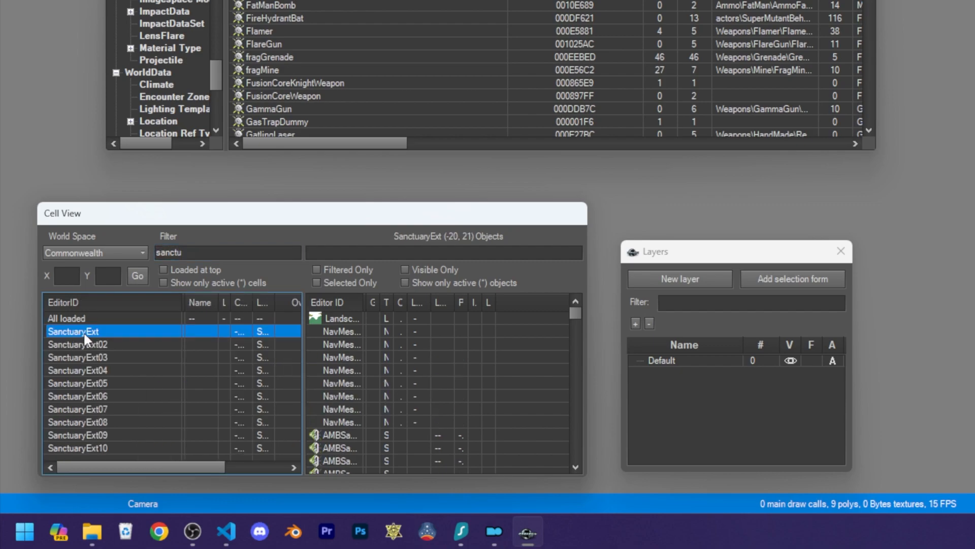
mouse_move(162, 330)
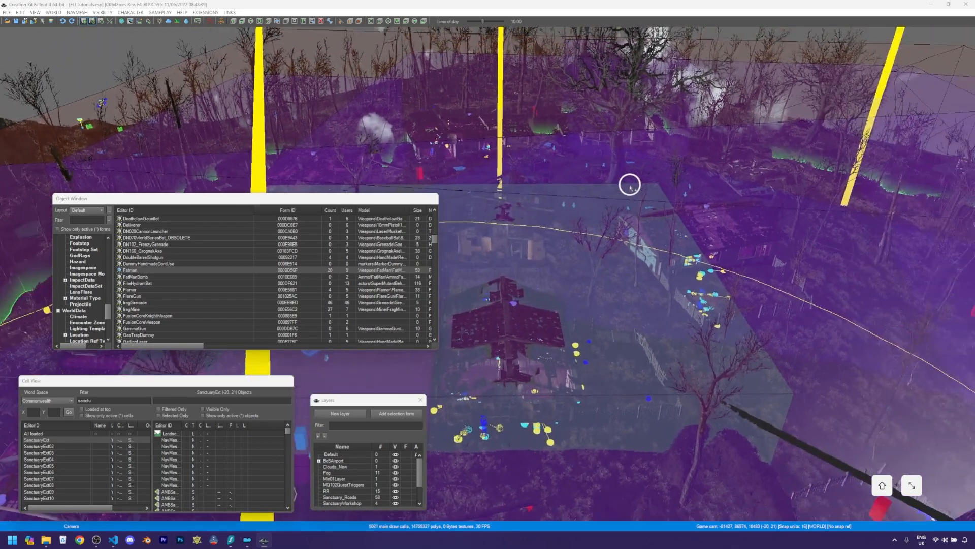
Step: Move the Render Window camera across Sanctuary to the blue crates beside the excavator
left_click_drag(630, 185, 675, 185)
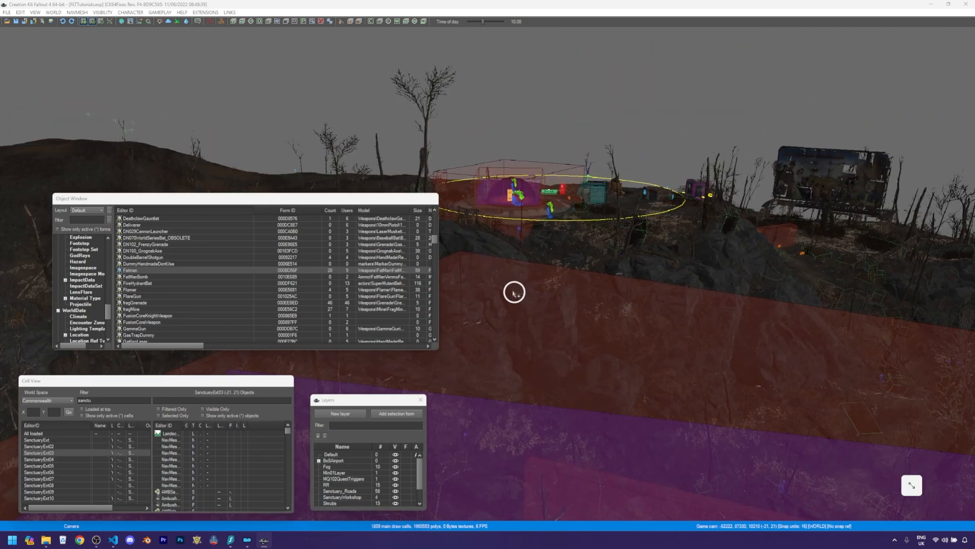
left_click_drag(514, 292, 529, 268)
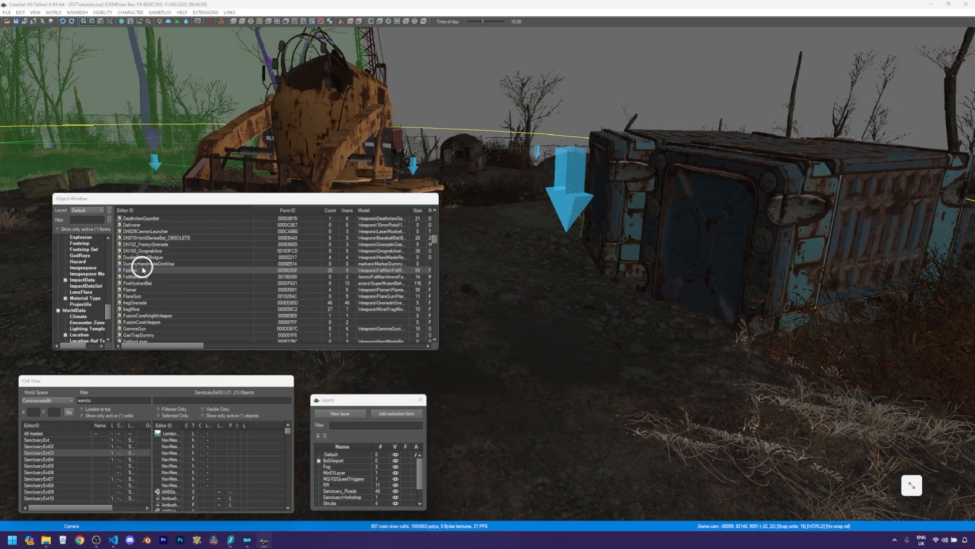
Step: Drop a Fatman beside the blue crate and rotate it to lie along the ground
left_click(131, 271)
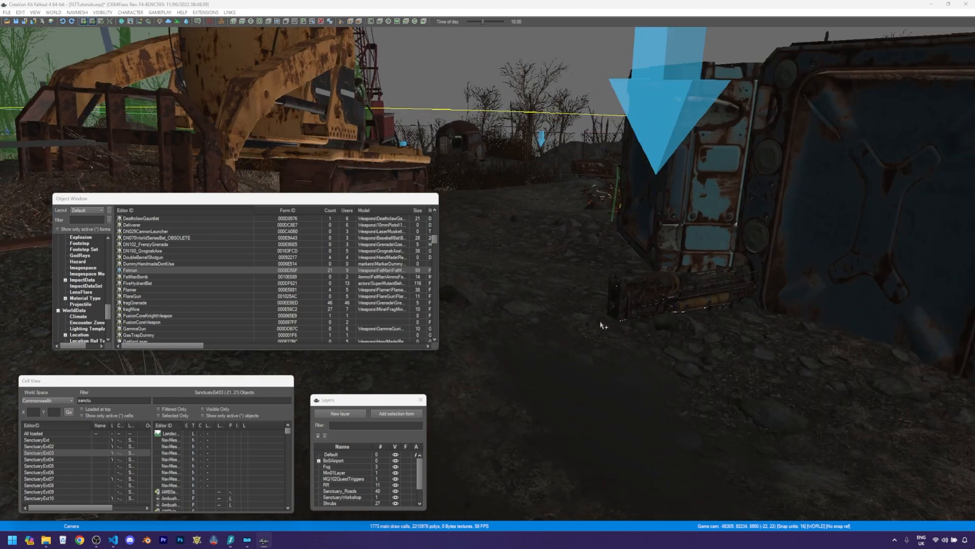
left_click(640, 293)
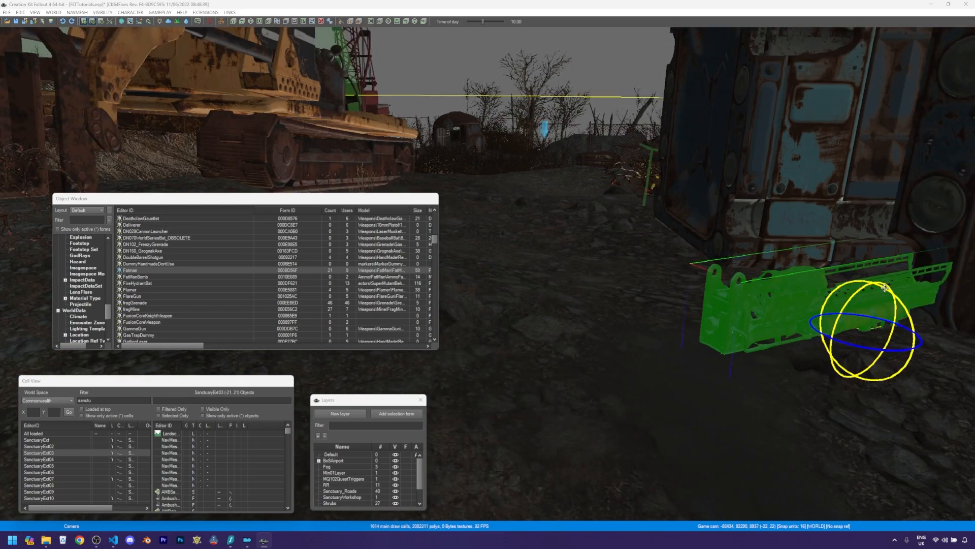
left_click_drag(883, 287, 896, 292)
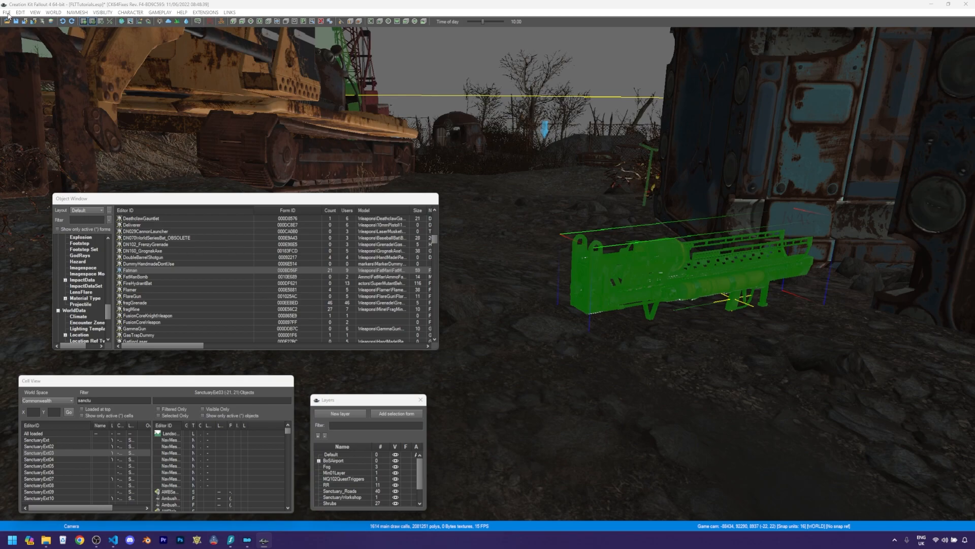
Step: Save the plugin with the newly placed Fatman
left_click(9, 12)
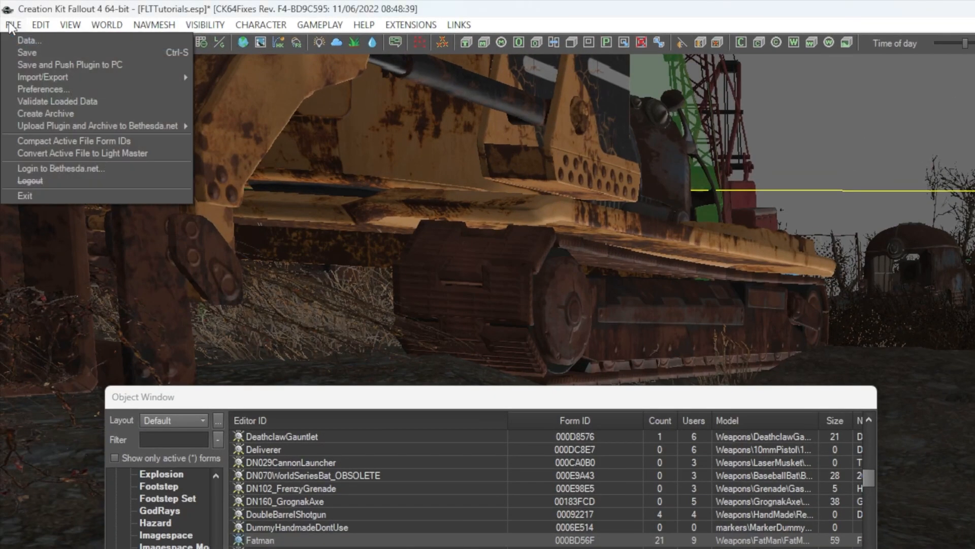
mouse_move(27, 52)
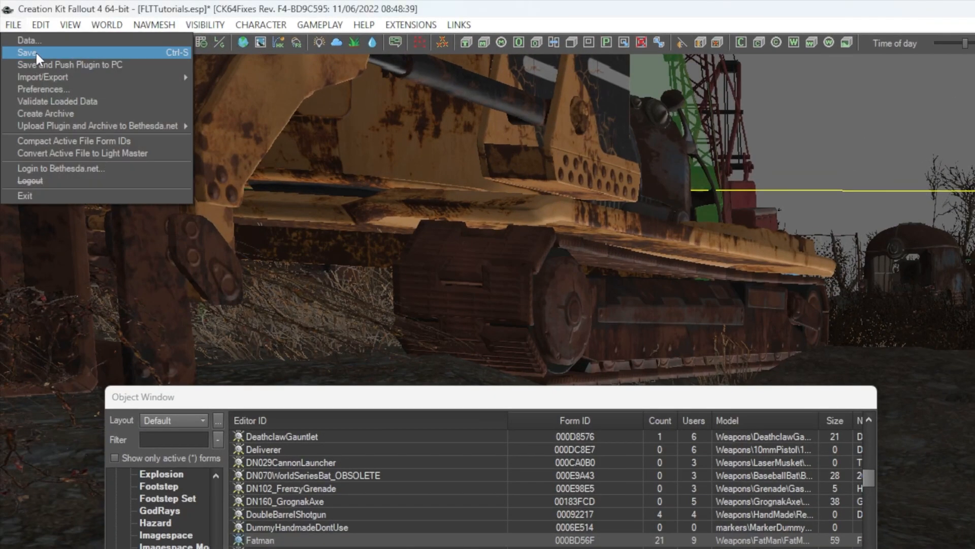
left_click(25, 51)
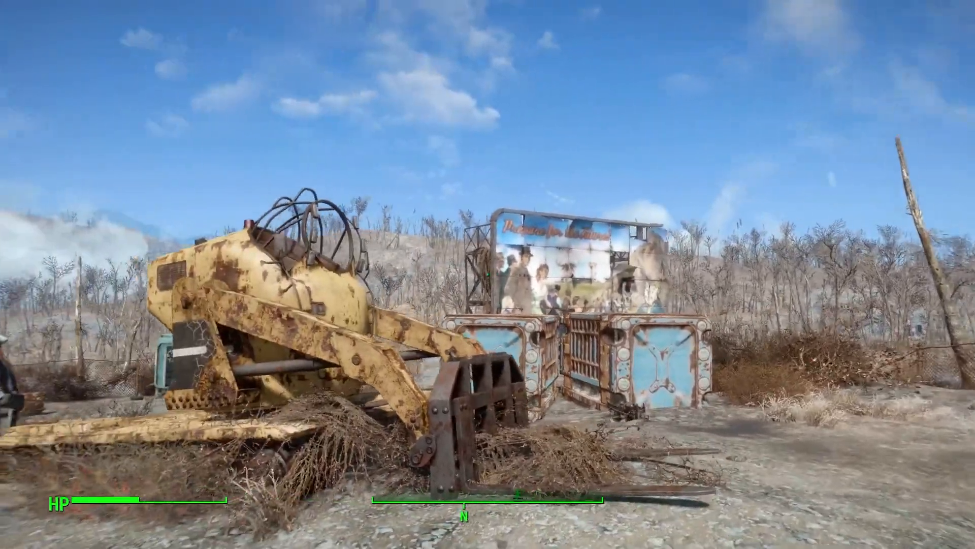
mouse_move(488, 274)
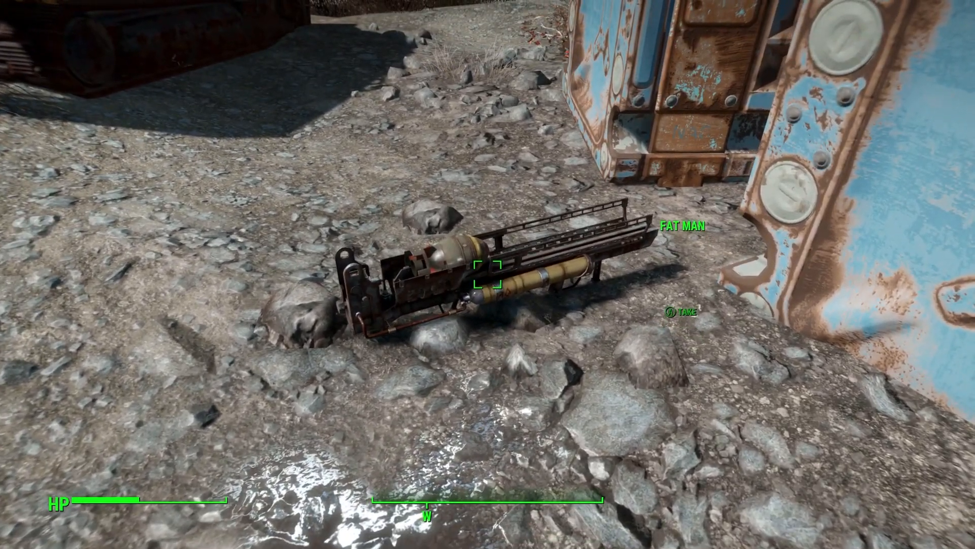
Step: Take the Fat Man lying beside the blue crates outside Vault 111
left_click(488, 278)
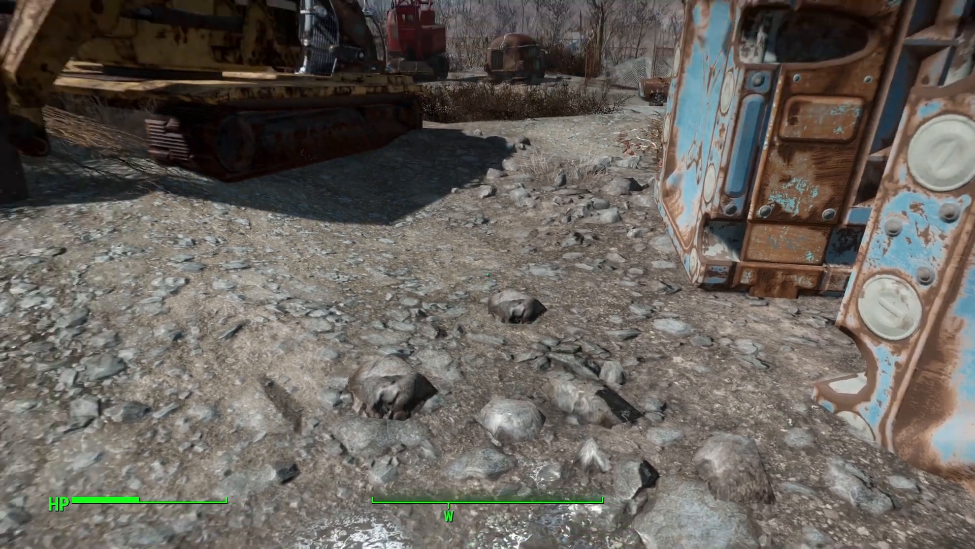